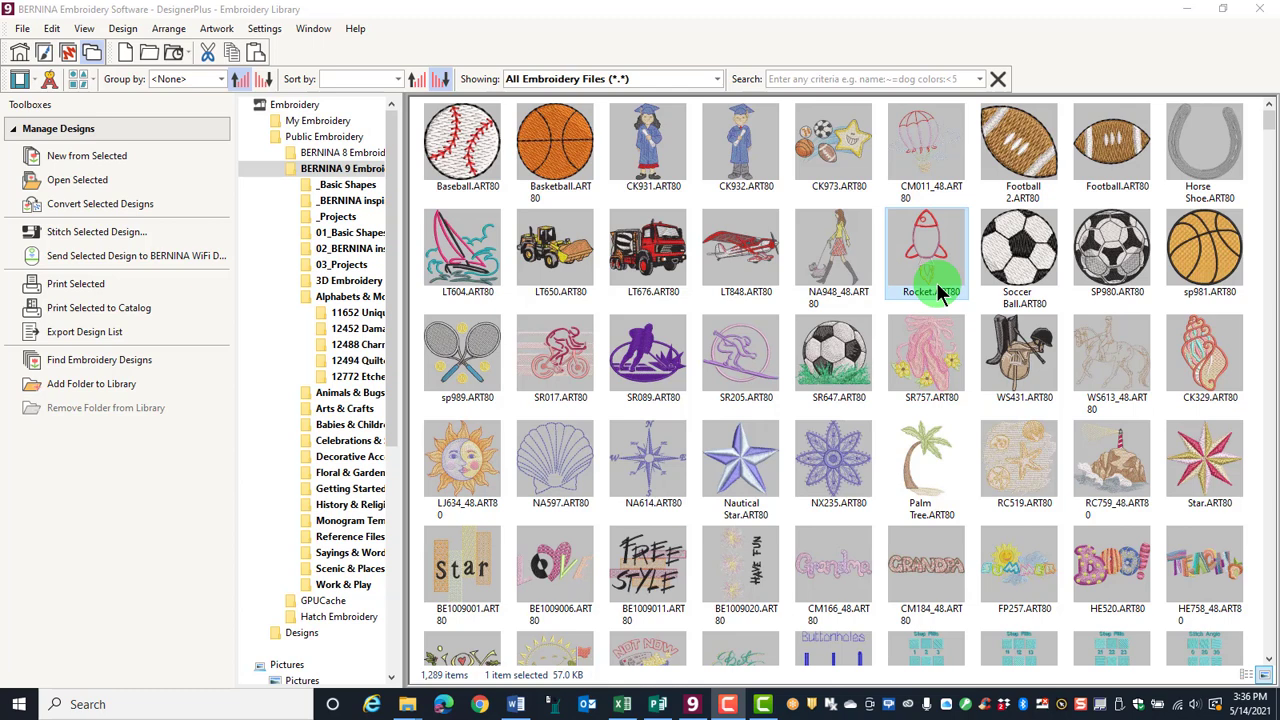
pyautogui.moveTo(360, 328)
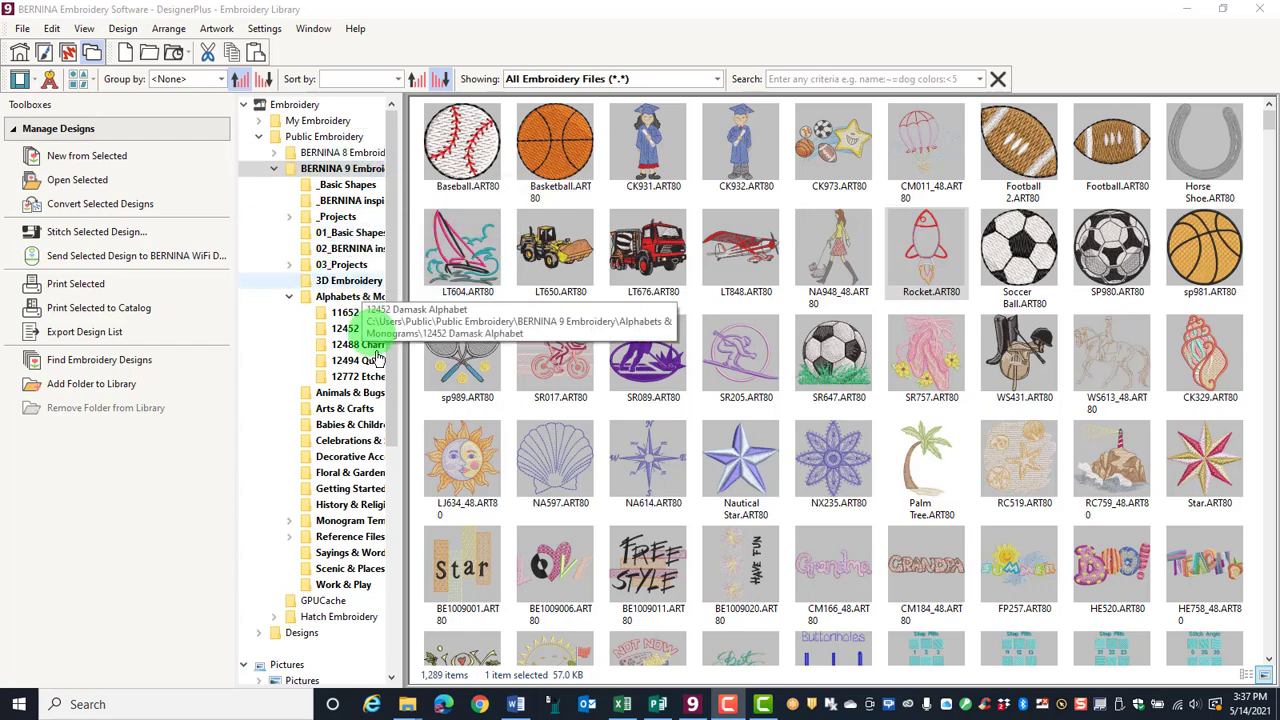
# Open the Decorative Accents folder and multi-select FB223_48, Fireworks and Floral 5
pyautogui.click(349, 456)
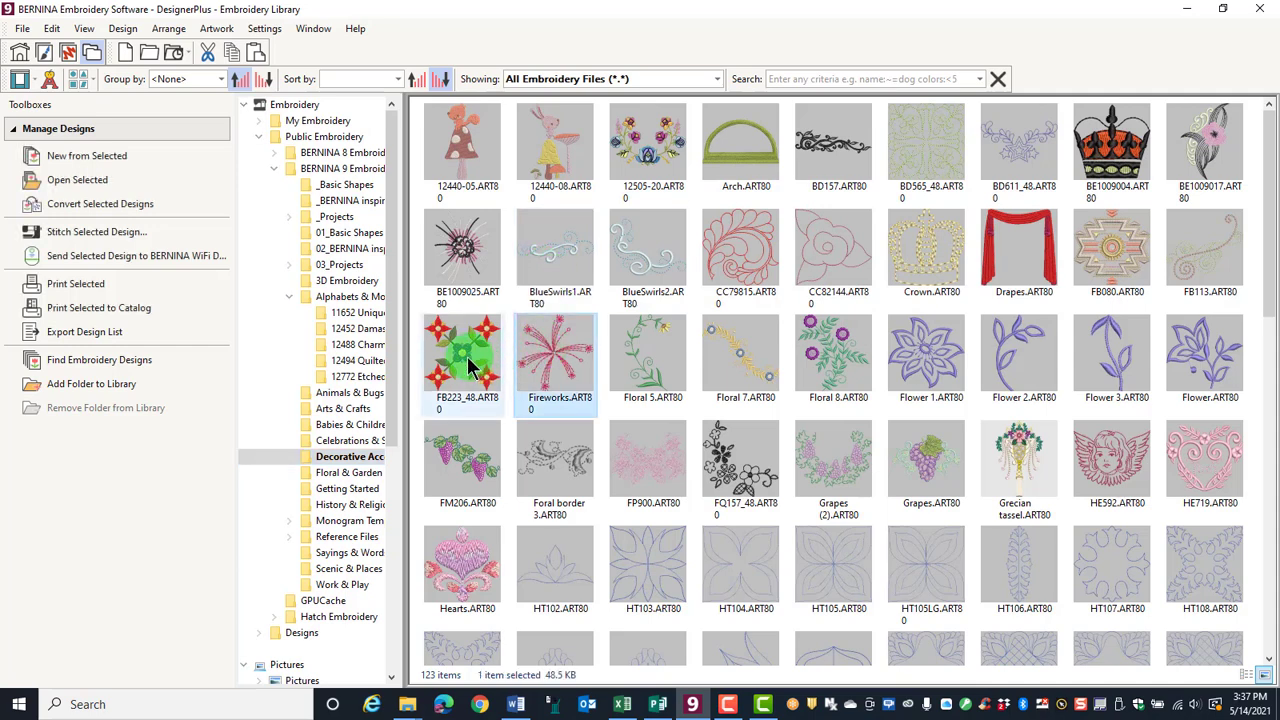
pyautogui.click(648, 358)
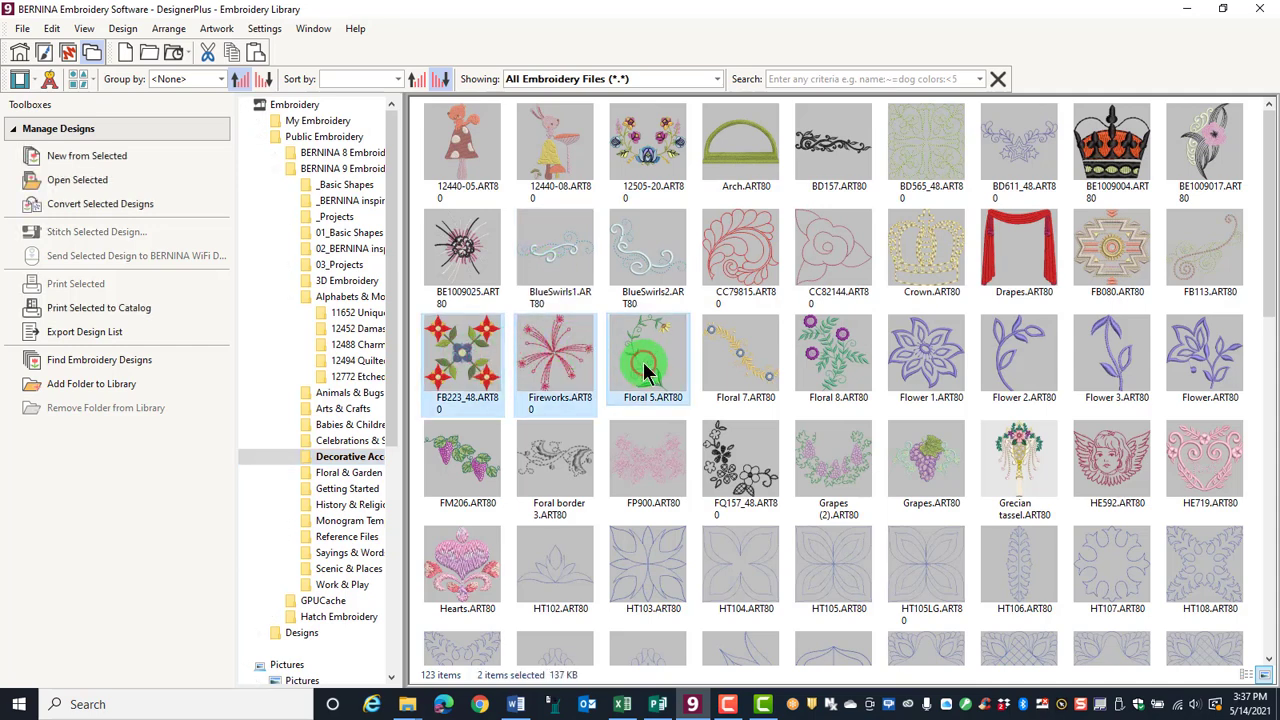
pyautogui.click(647, 360)
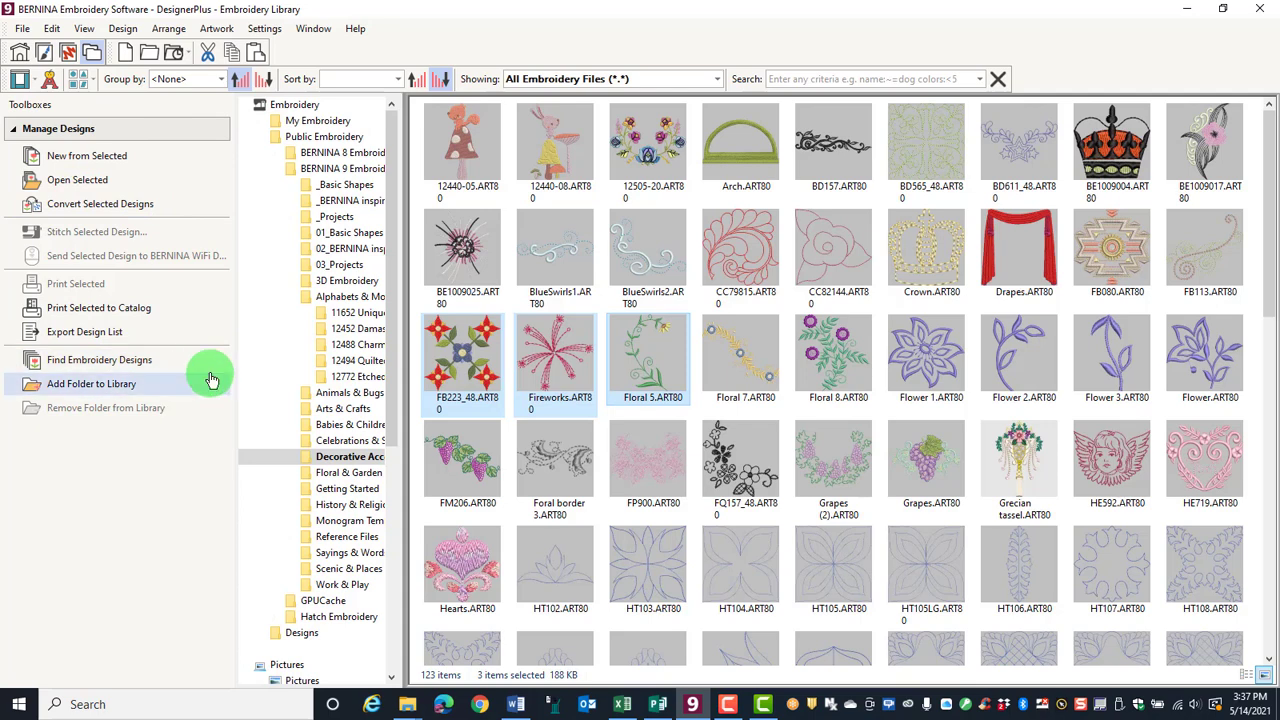
pyautogui.moveTo(83, 217)
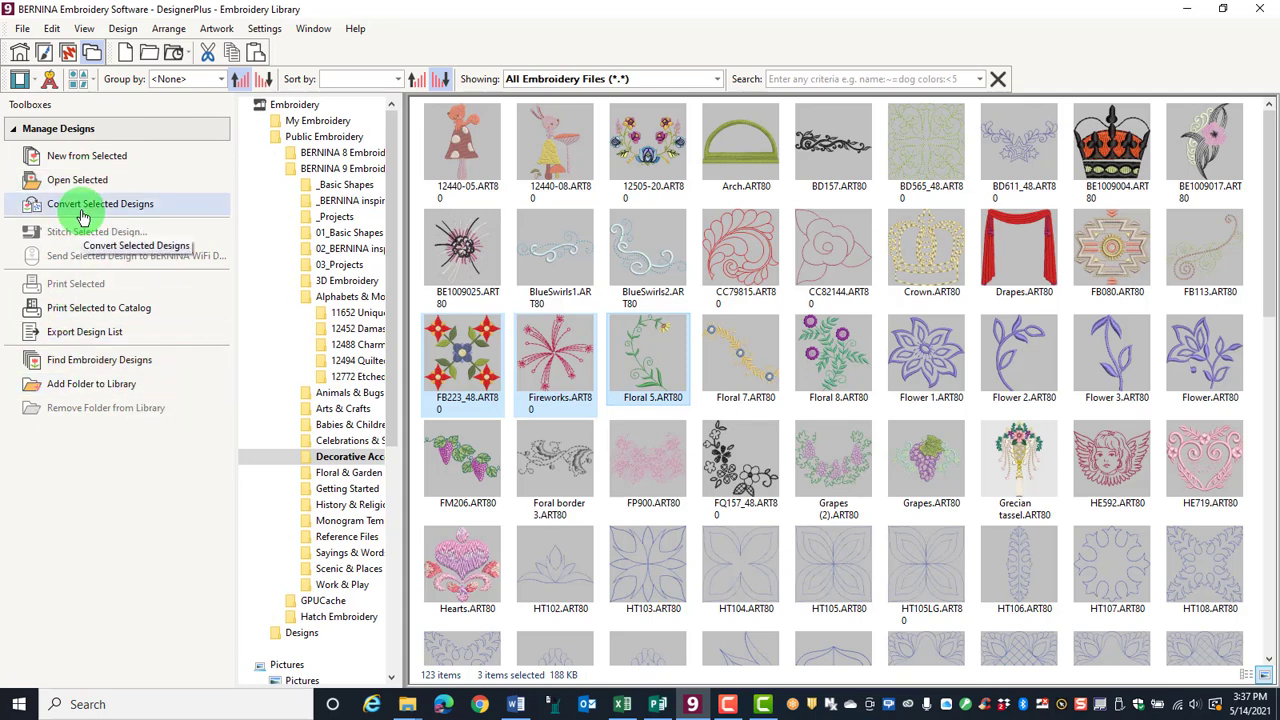
# Open Convert Selected Designs for the three designs, with output to My Machine Files
pyautogui.click(99, 203)
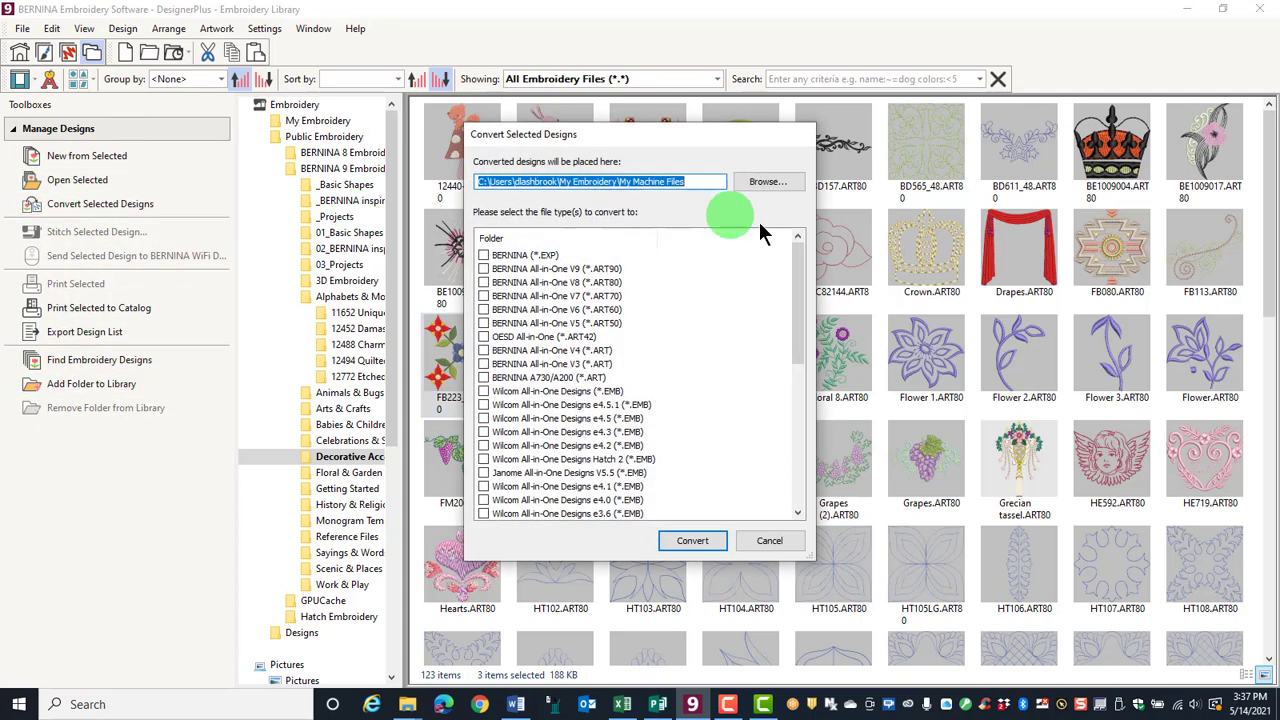
pyautogui.moveTo(768, 243)
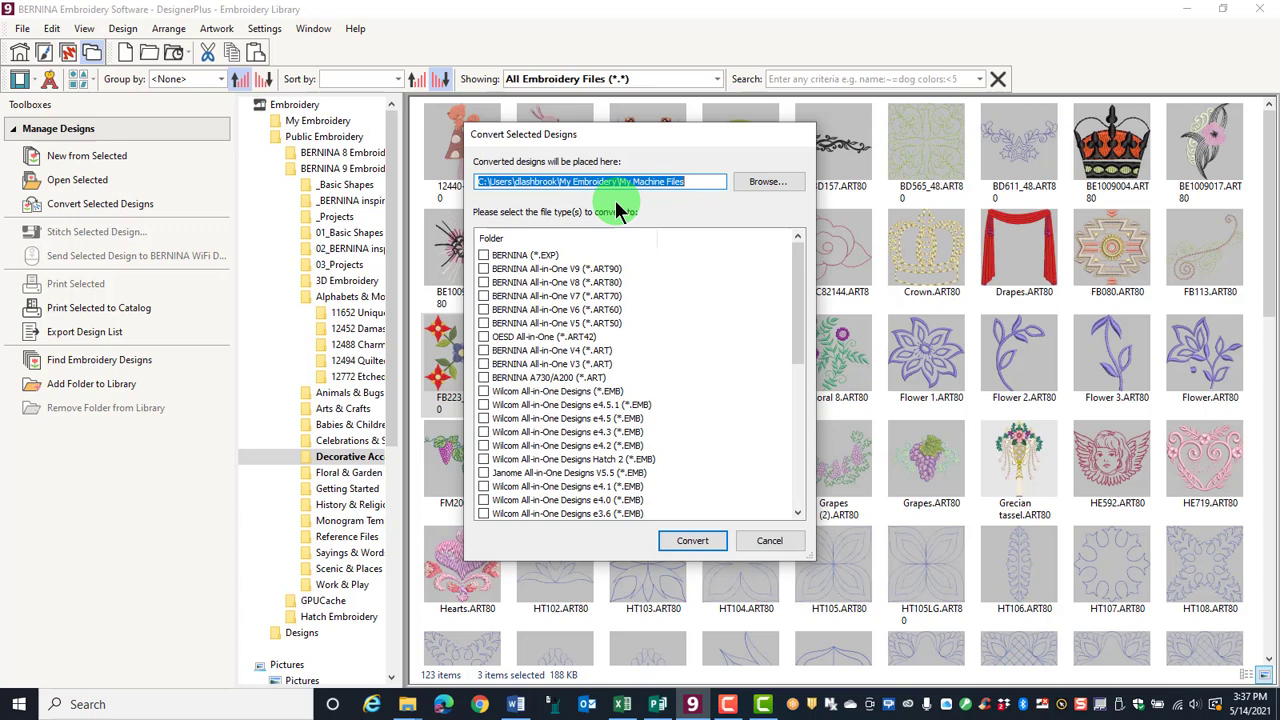
pyautogui.moveTo(590, 200)
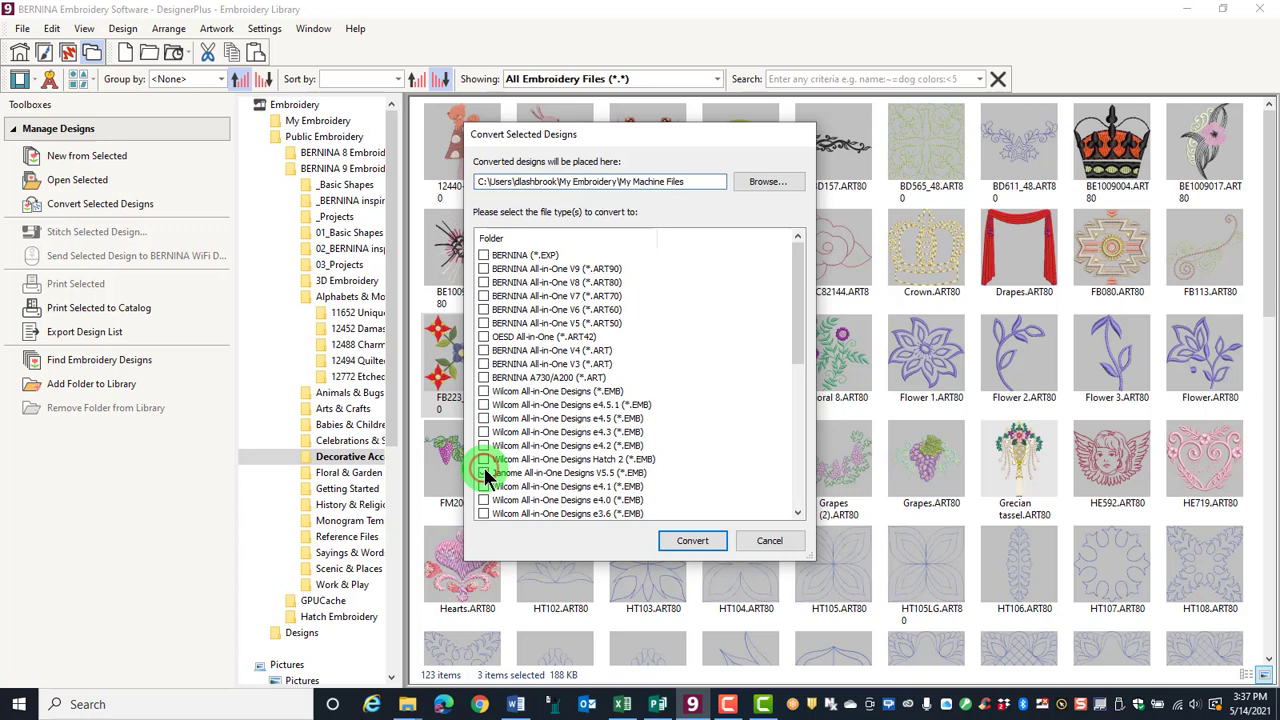
# Choose Janome EMB, Brother PES/PEC and Husqvarna SHV formats and run the conversion
pyautogui.click(485, 472)
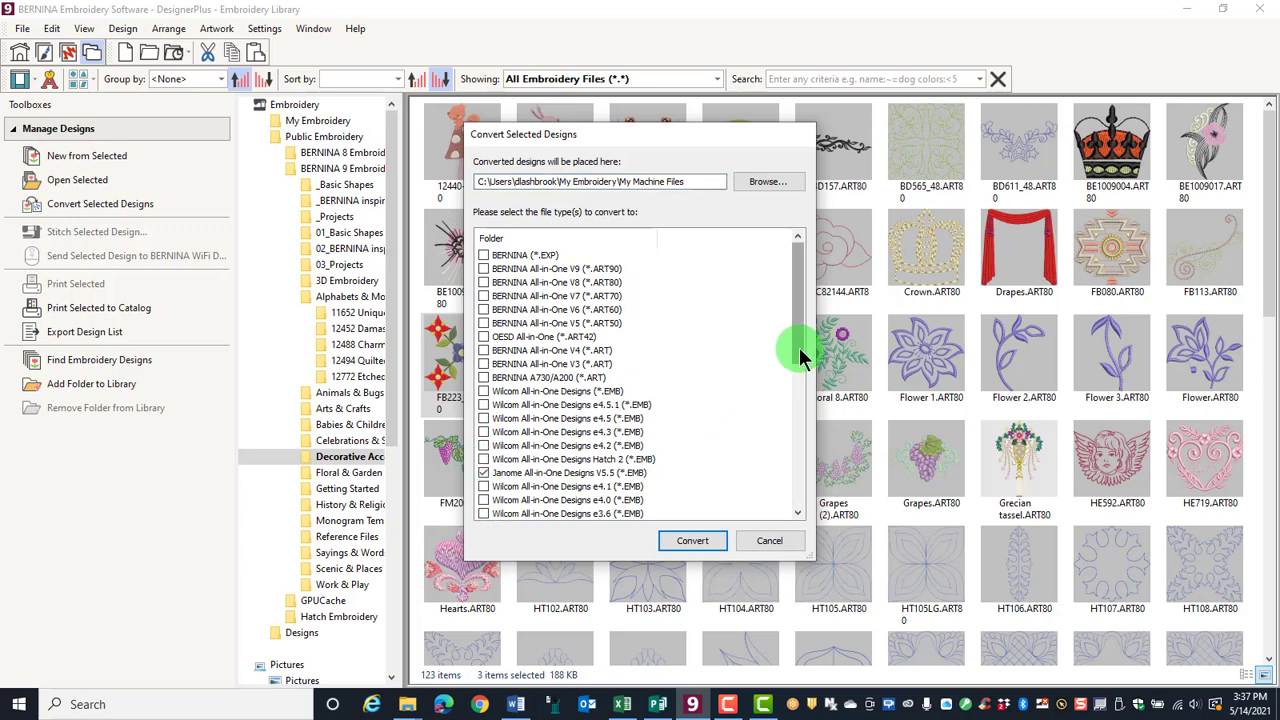
pyautogui.scroll(-3)
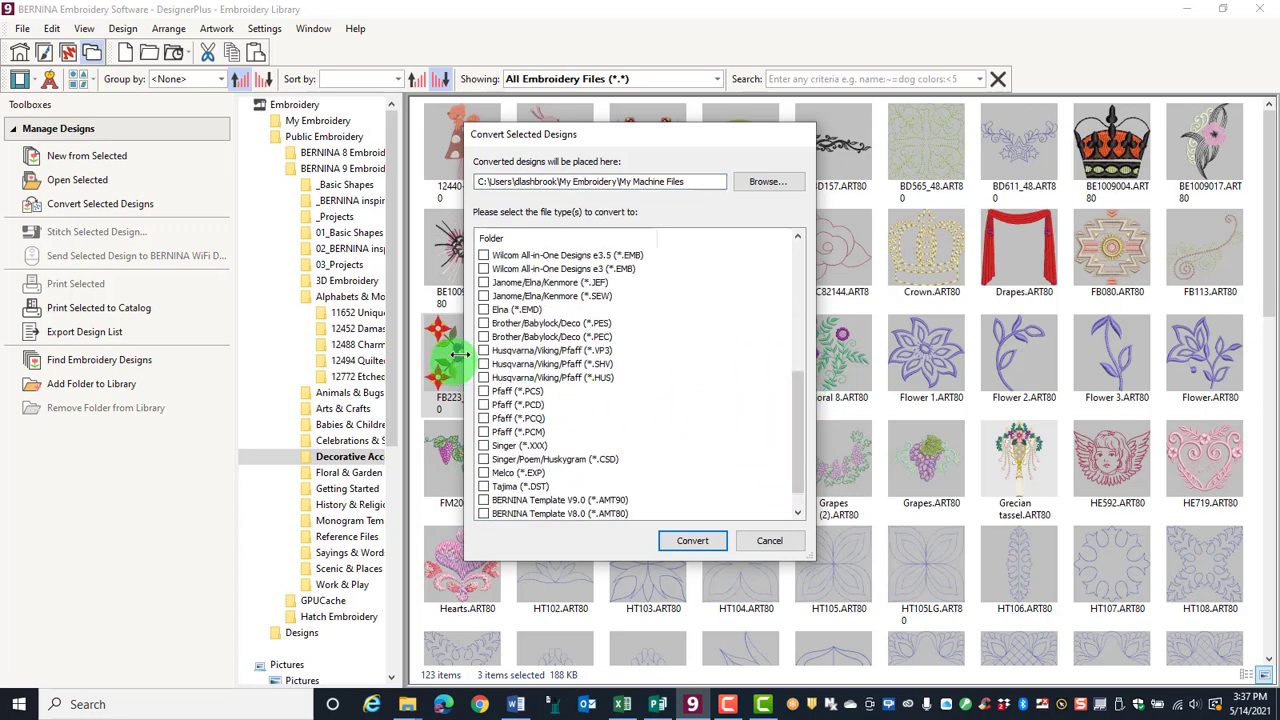
pyautogui.click(692, 540)
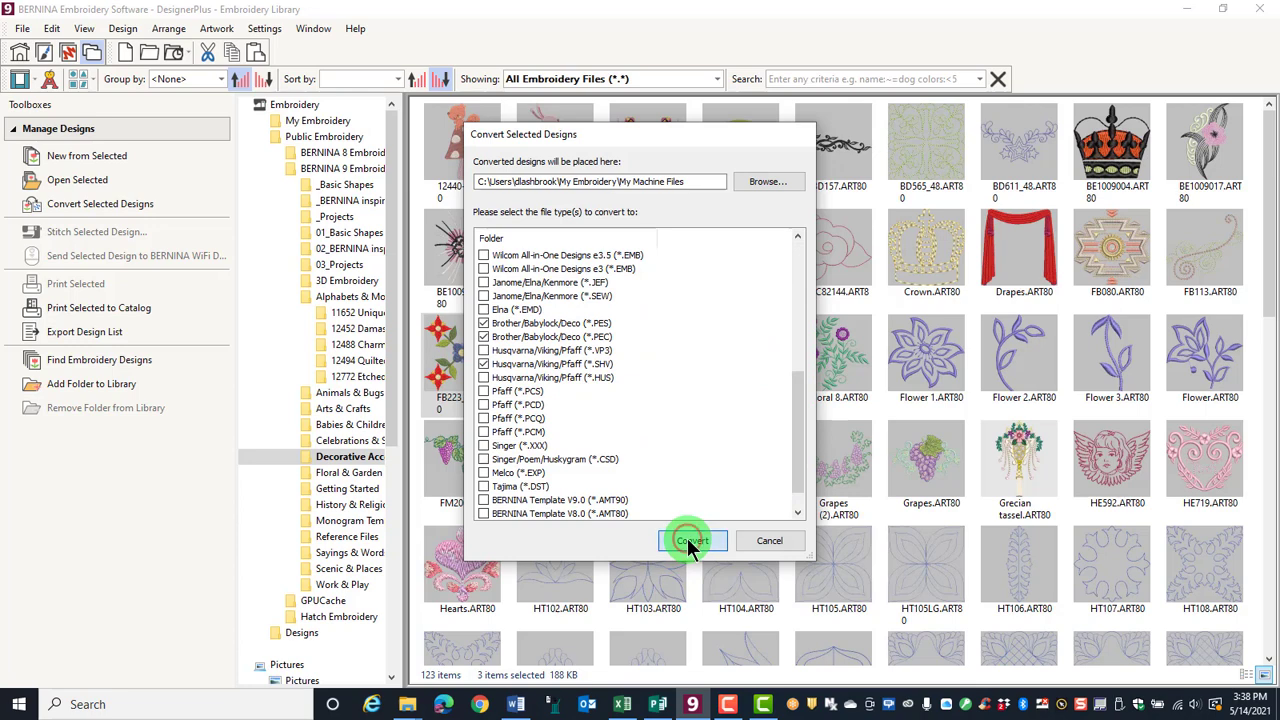
pyautogui.click(692, 540)
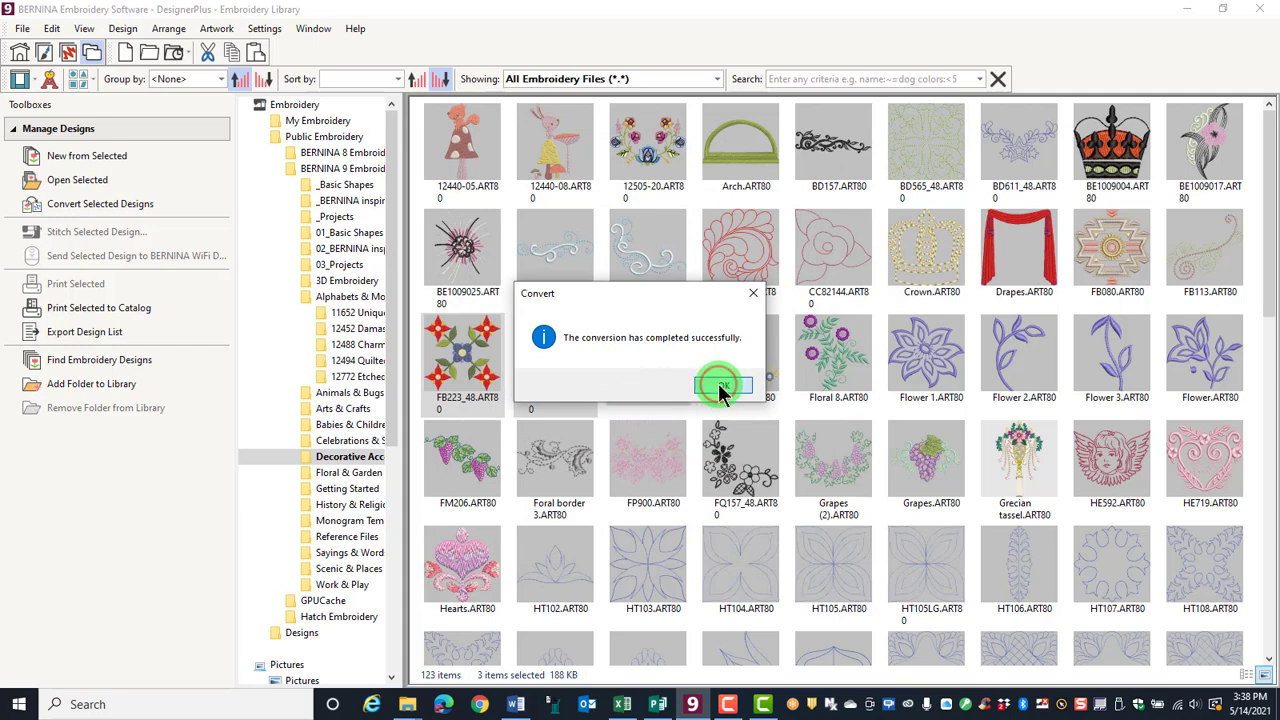
# Dismiss the success message and browse to My Embroidery > My Machine Files with the Showing filter list open
pyautogui.click(720, 388)
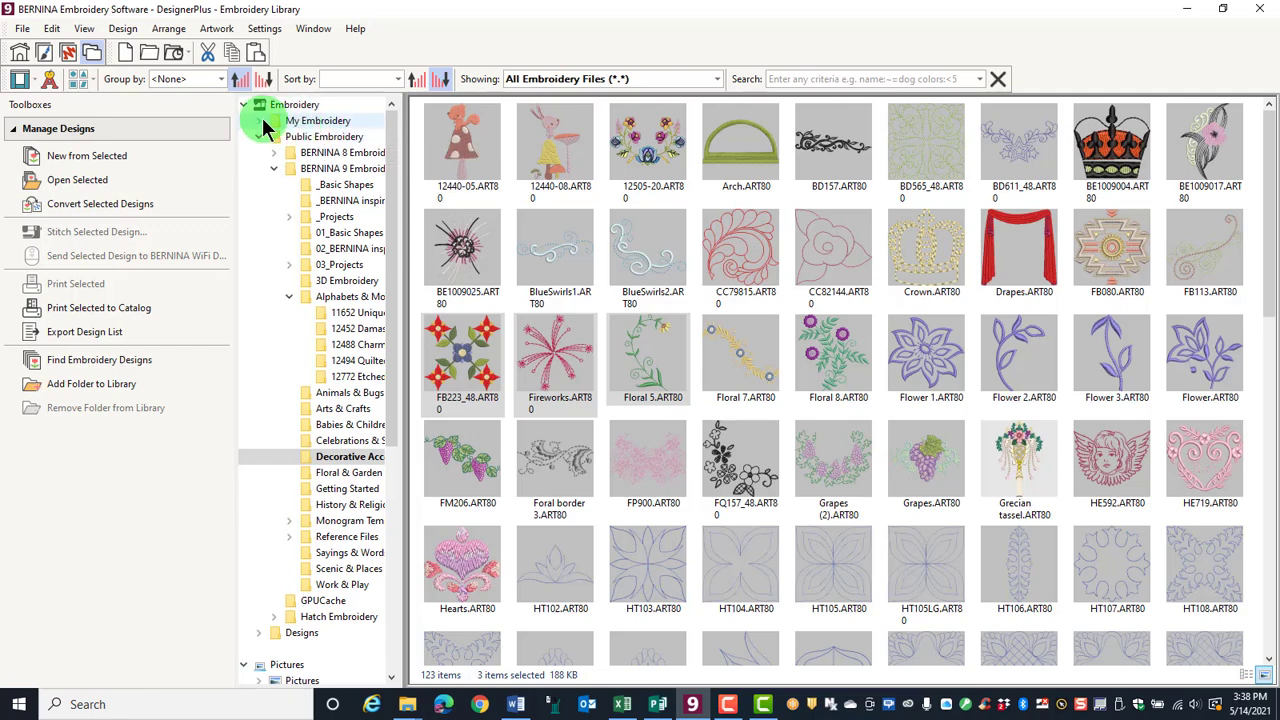
pyautogui.click(273, 120)
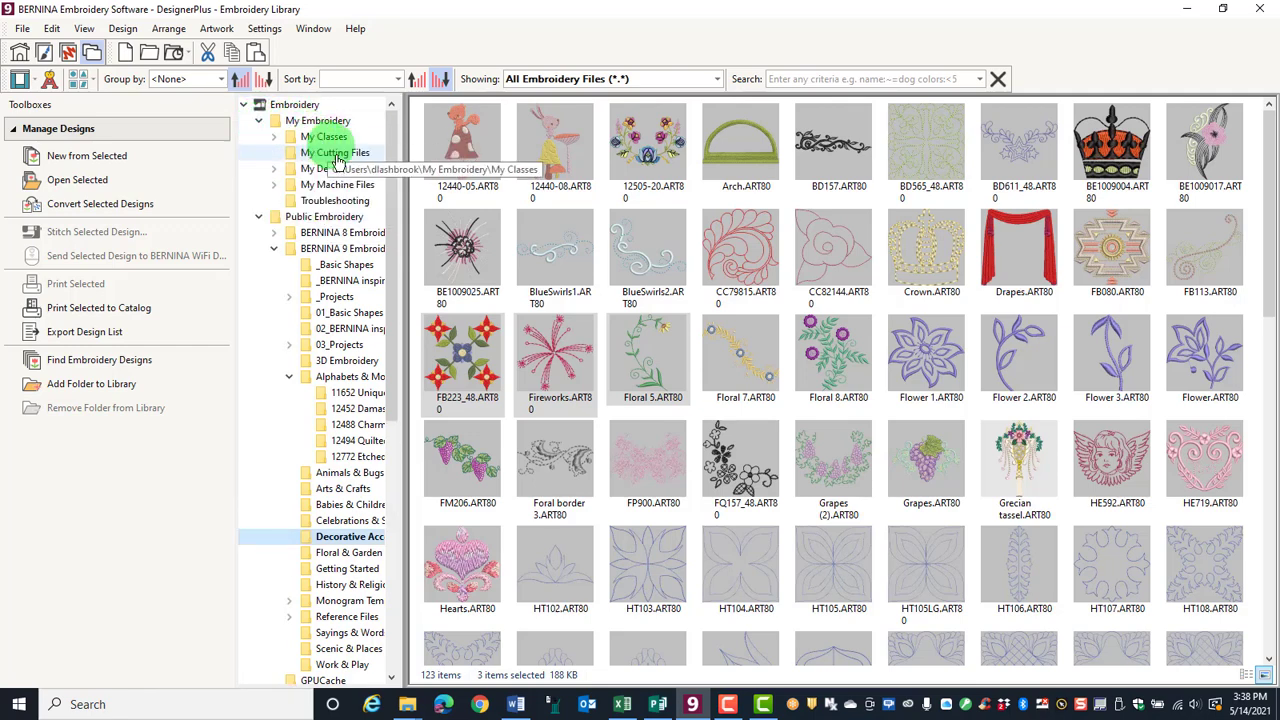
pyautogui.click(337, 185)
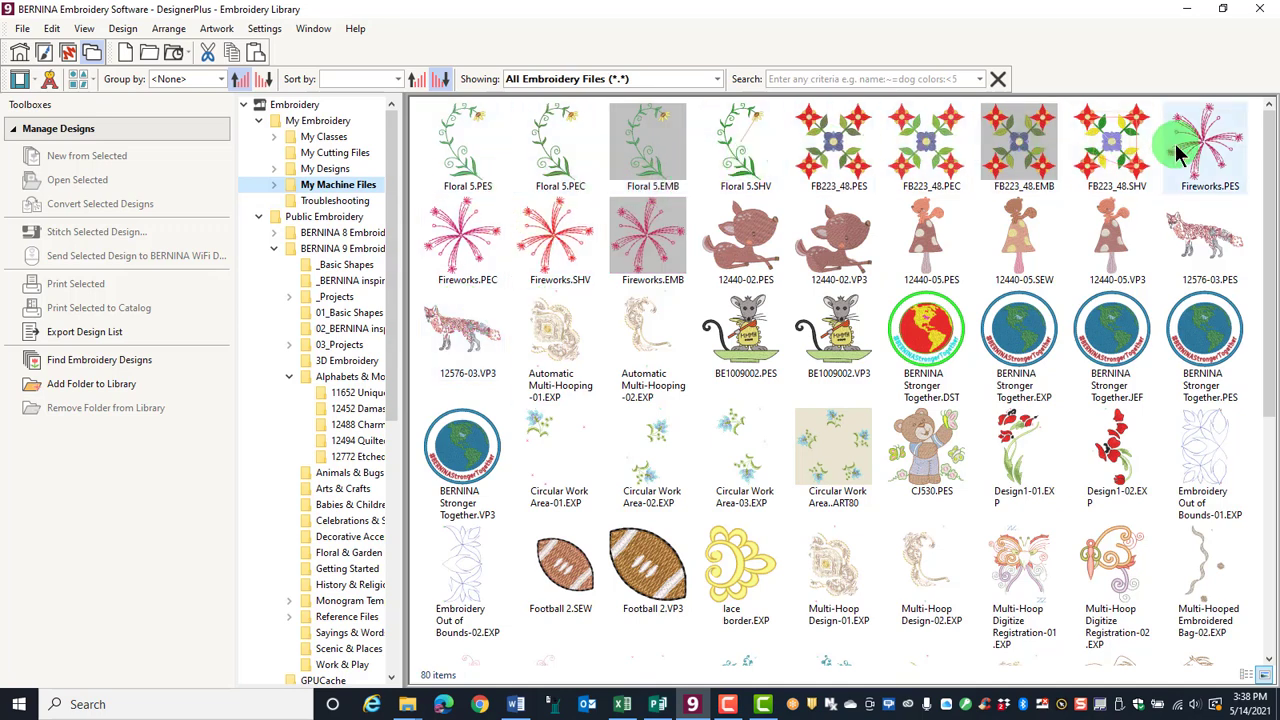
pyautogui.moveTo(648, 237)
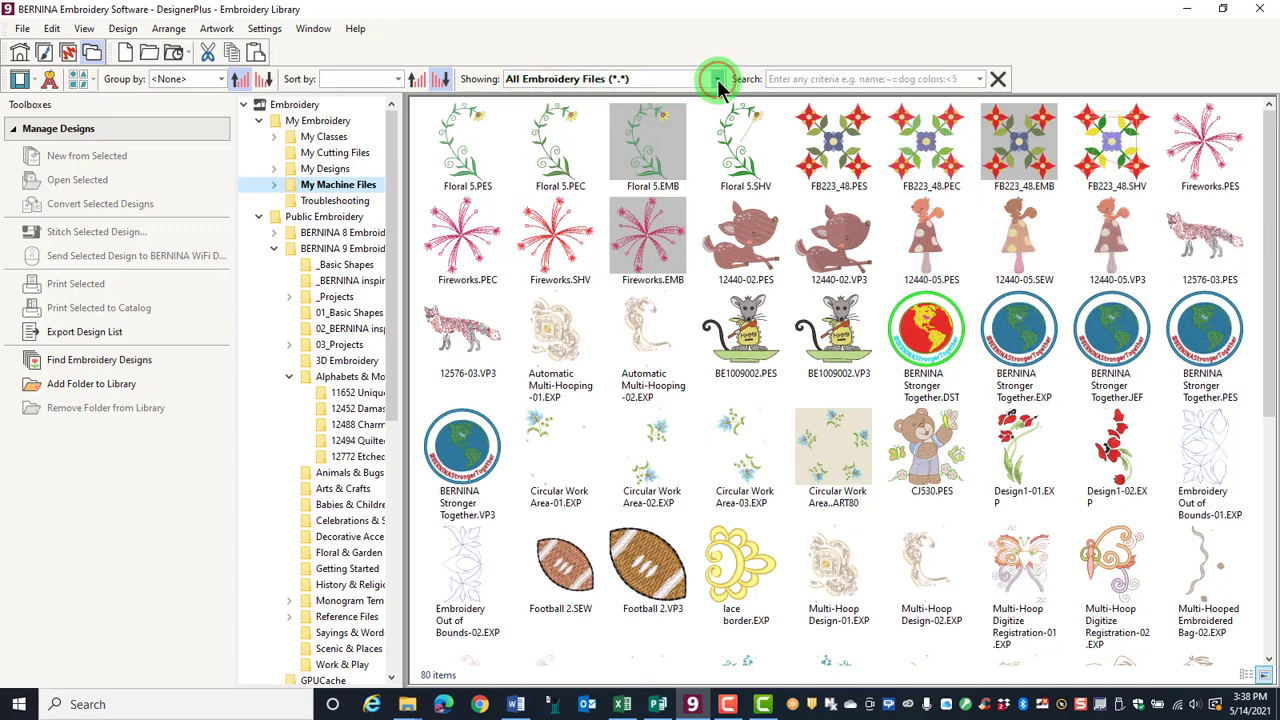
pyautogui.click(716, 79)
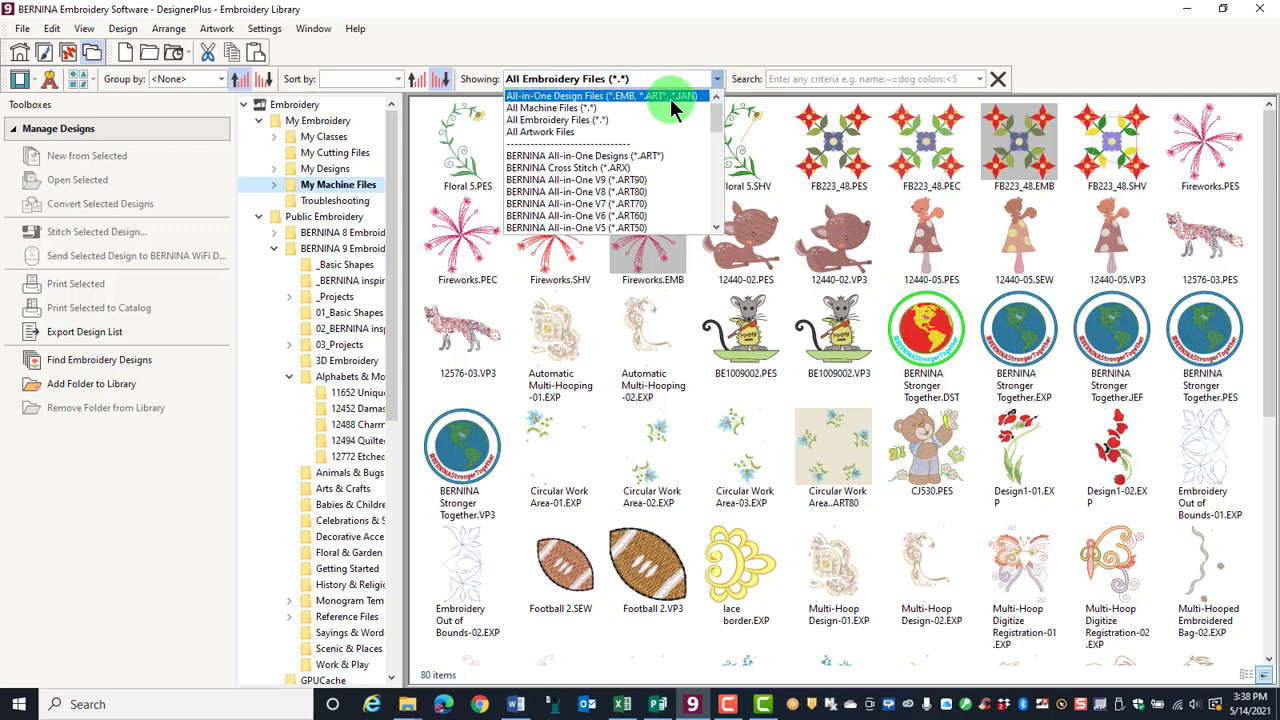